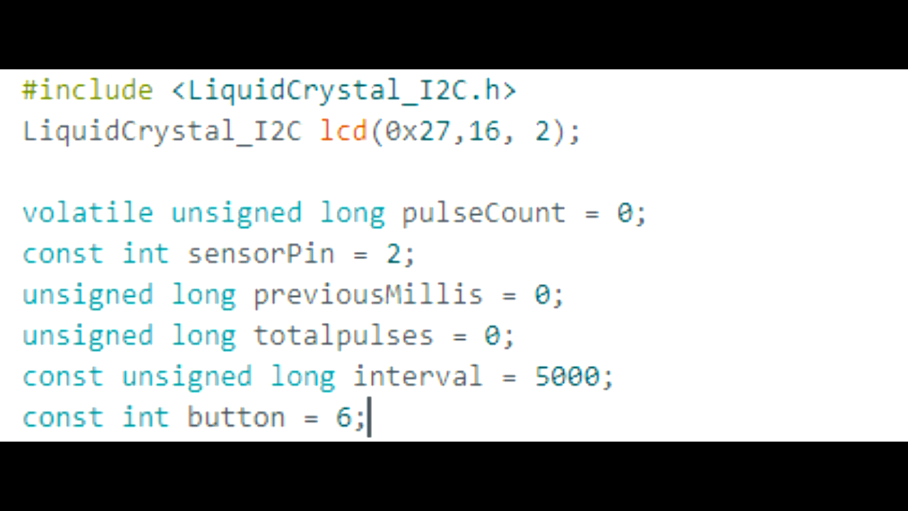
{"action": "scroll", "scroll_direction": "down", "scroll_amount": 3}
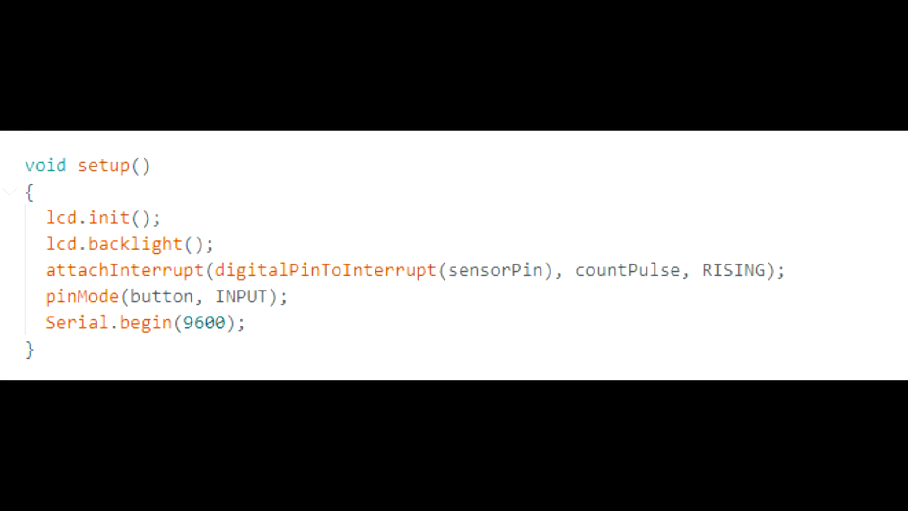